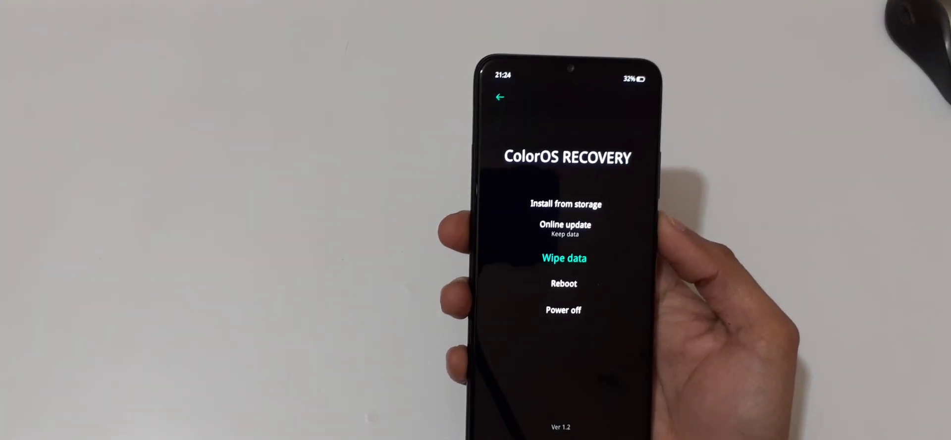
# Step: Choose Wipe data, reaching the screen that asks for verification code 1860
pyautogui.click(565, 258)
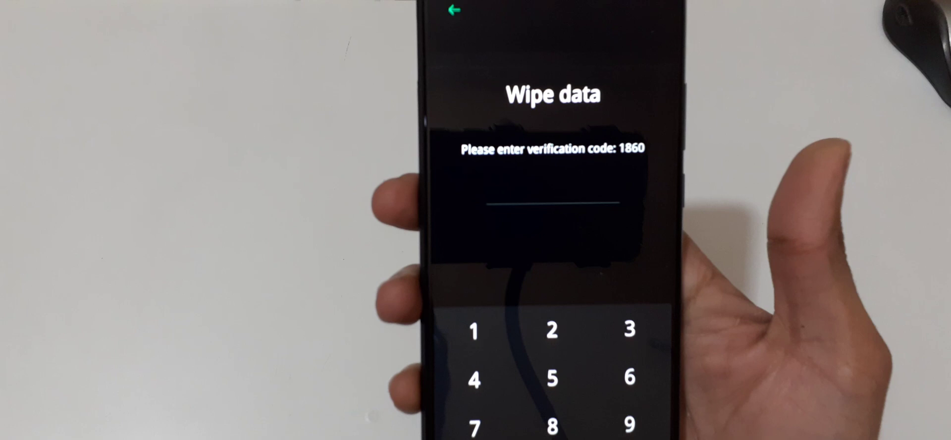